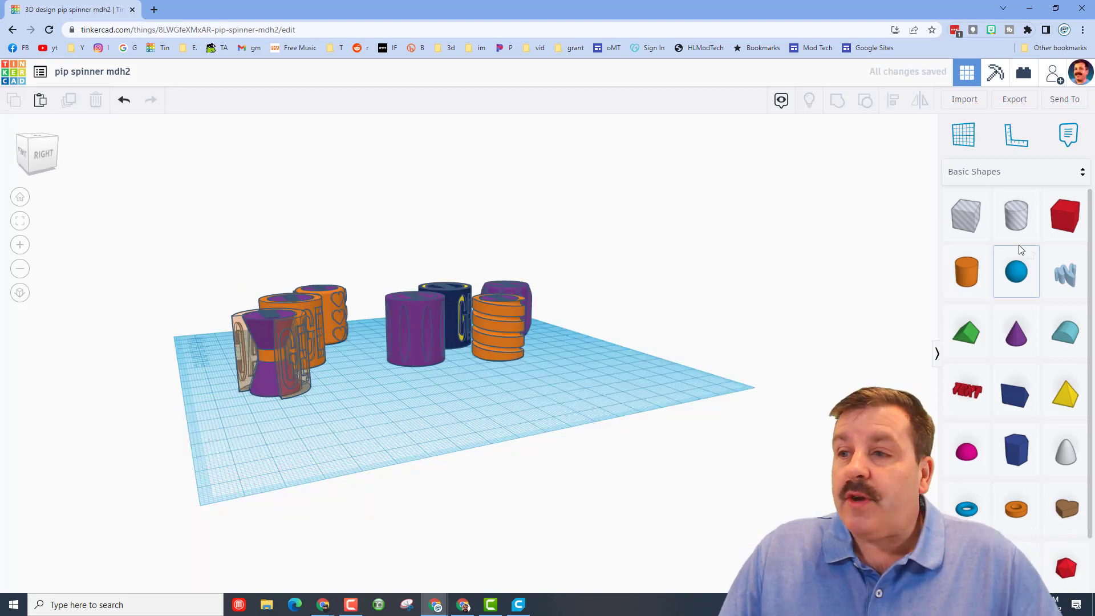
Remove a stray box, then export only the purple cylinder as an STL and switch to Cura.
click(1065, 215)
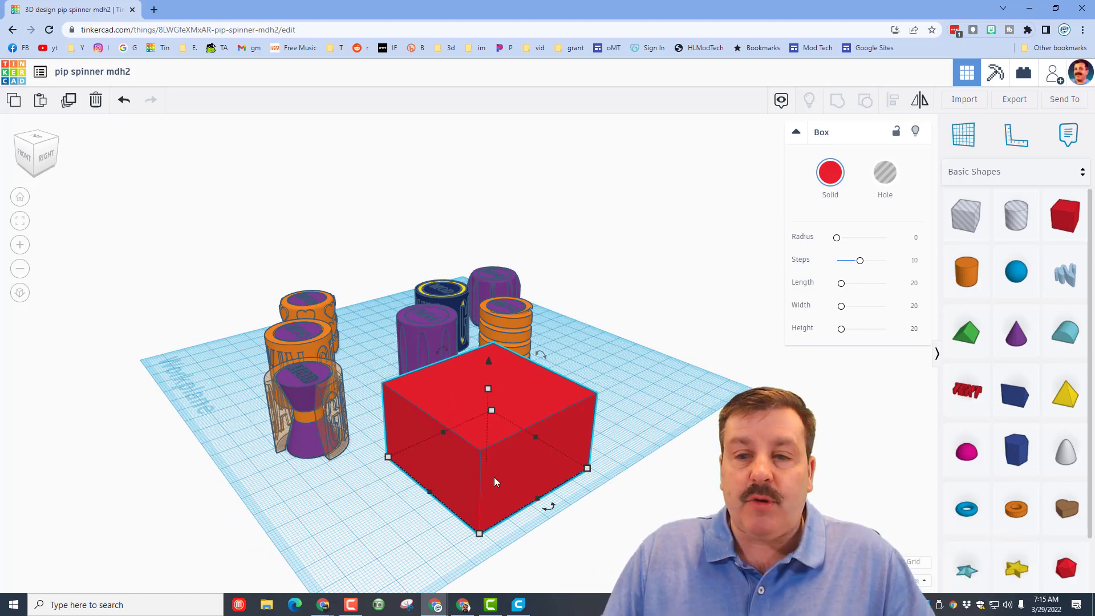
key(Delete)
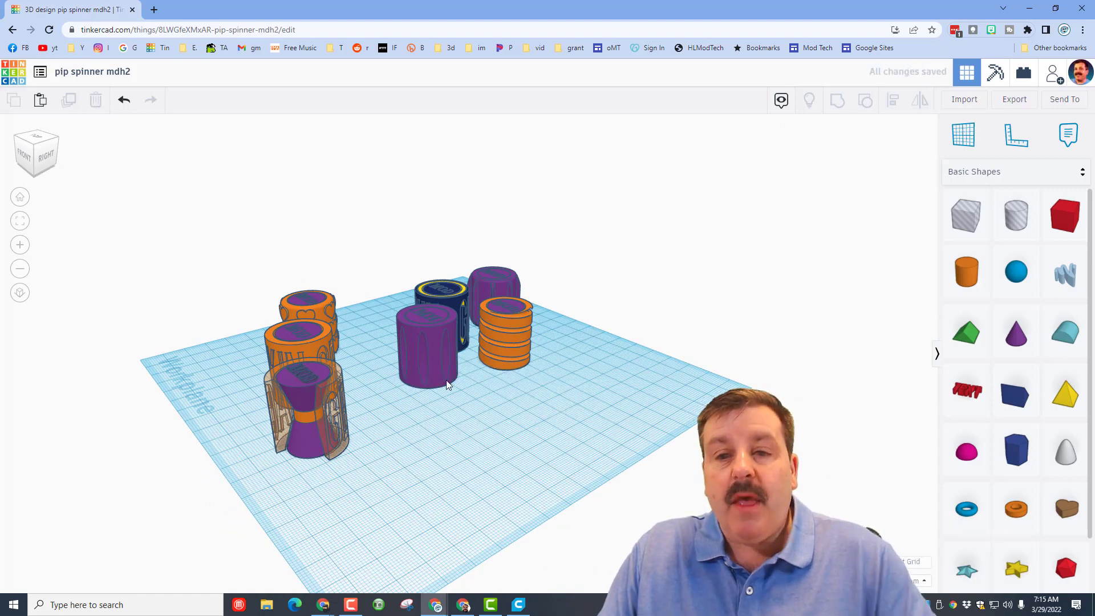
click(425, 351)
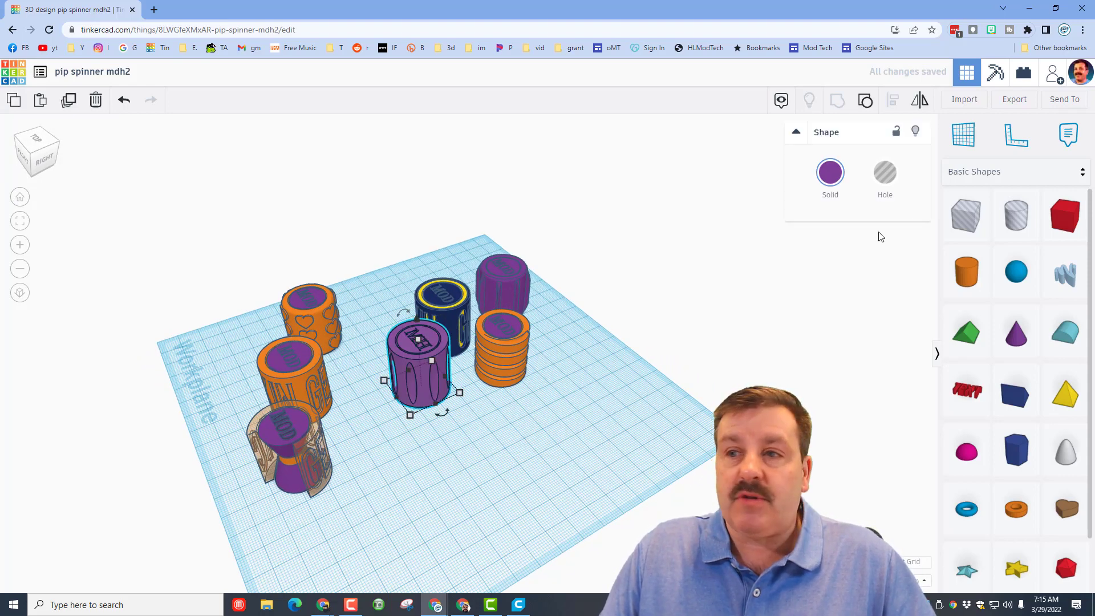
click(1014, 98)
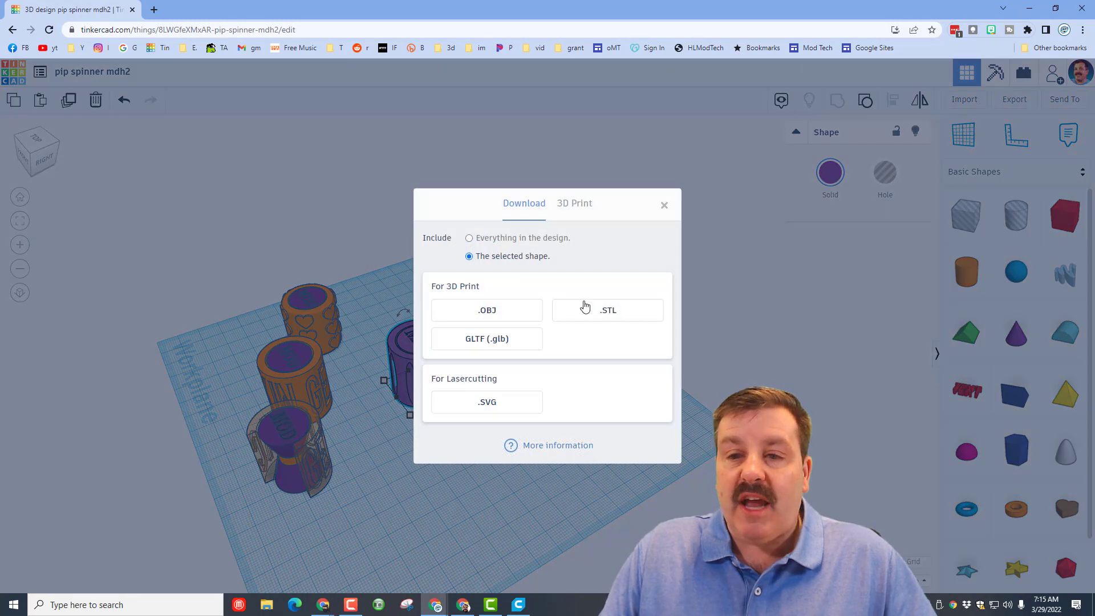
click(607, 310)
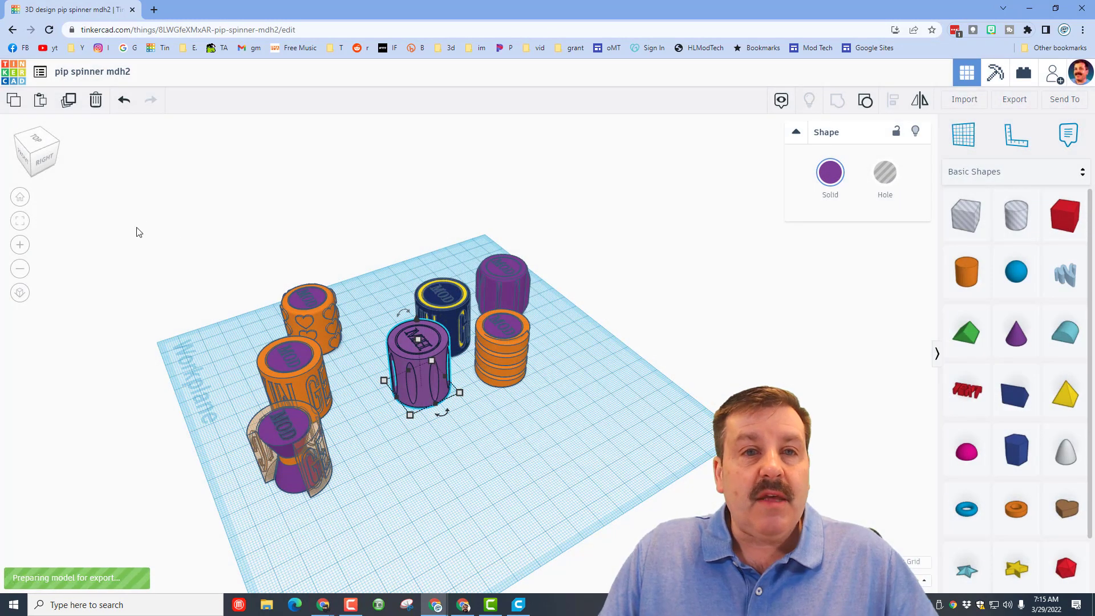
mouse_move(134, 279)
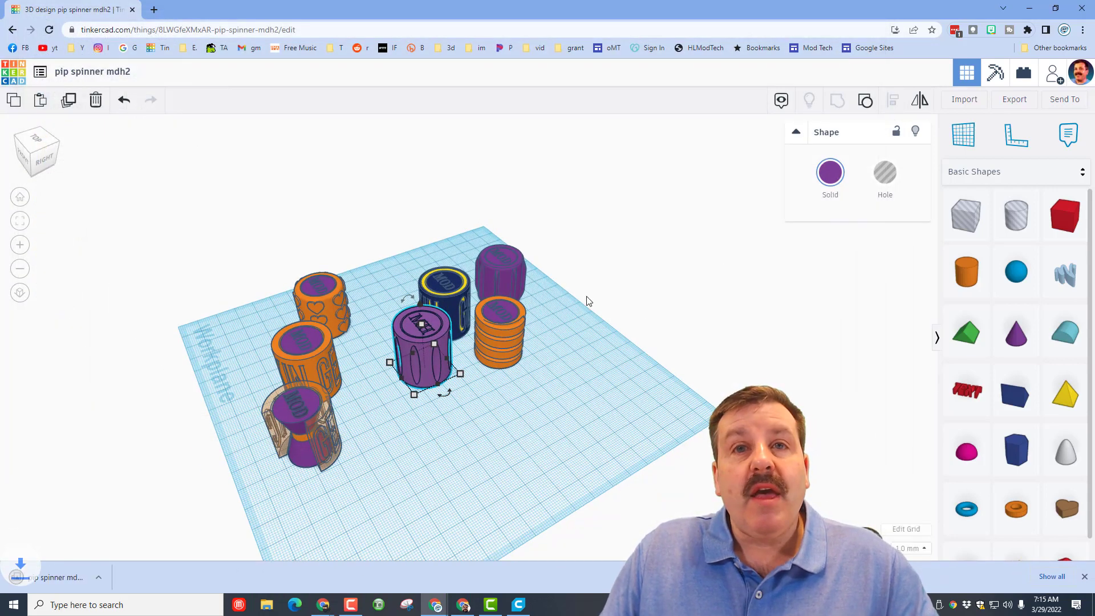
click(518, 604)
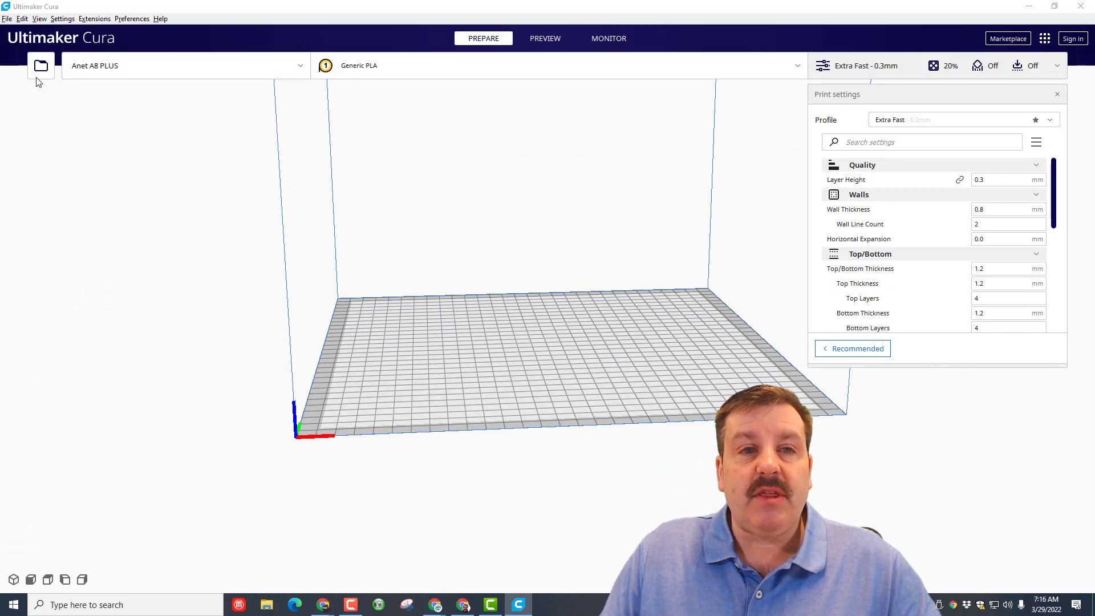
Load the exported pip spinner STL from Downloads onto the build plate.
click(38, 66)
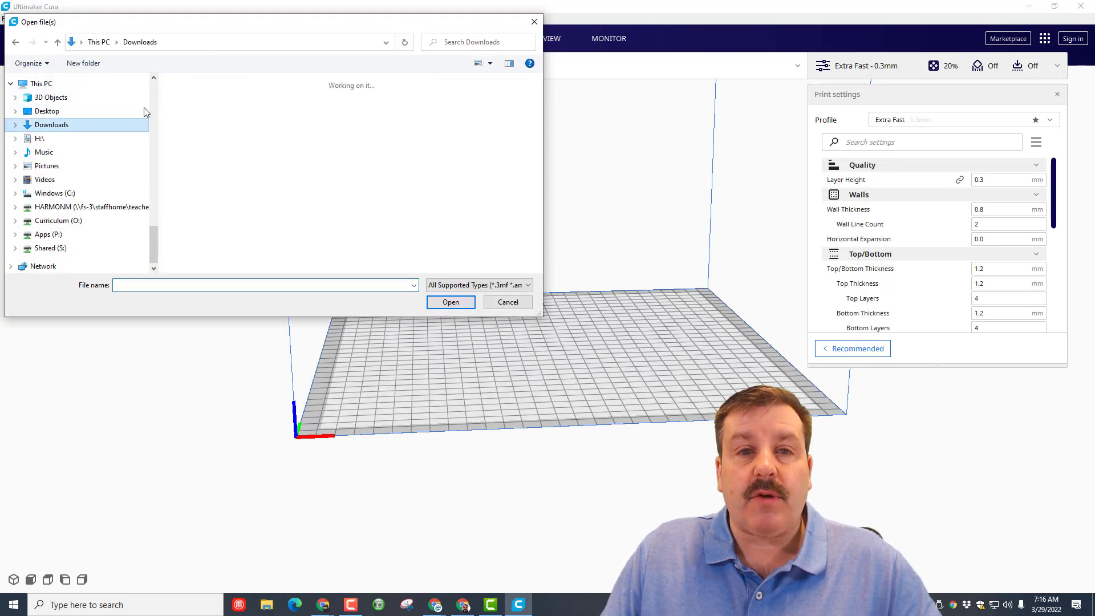
click(450, 302)
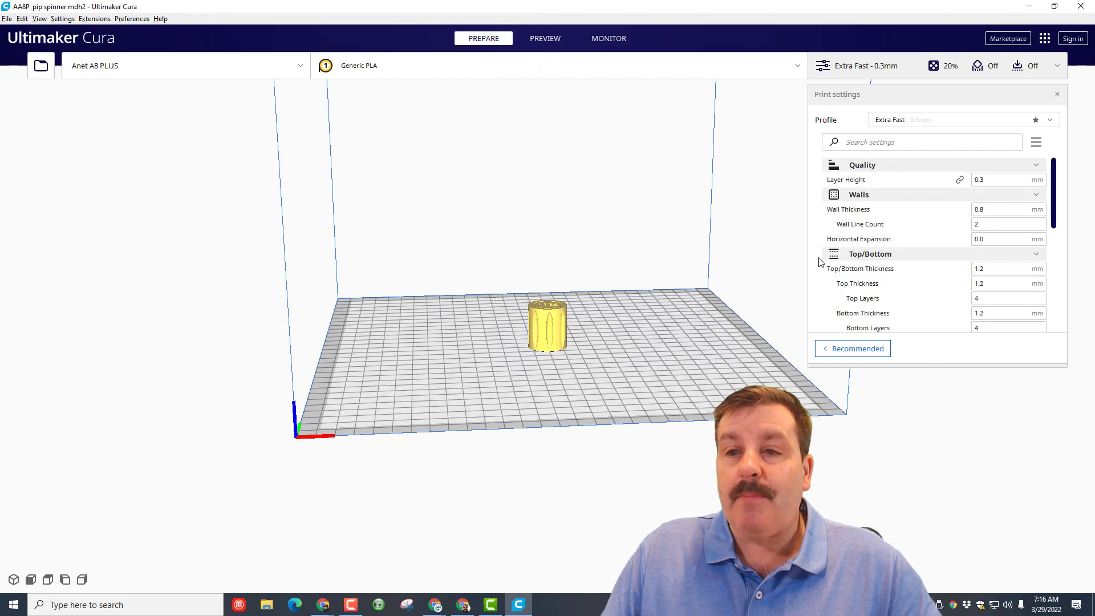
click(547, 335)
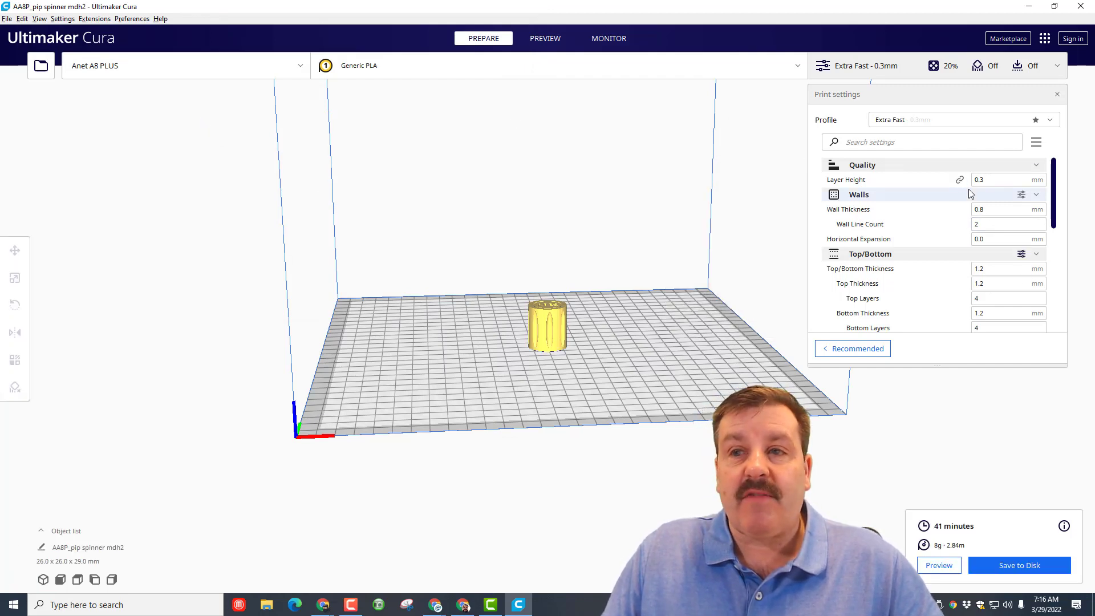
Review the Custom print settings down to Build Plate Adhesion set to Skirt, keeping the 41-minute slice.
scroll(down, 3)
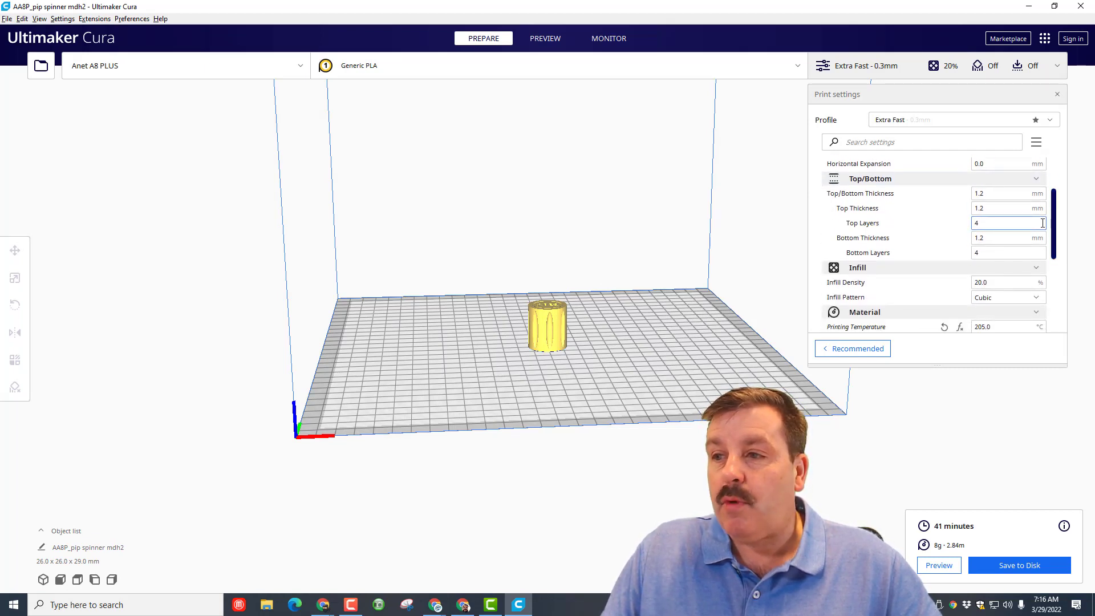
scroll(down, 3)
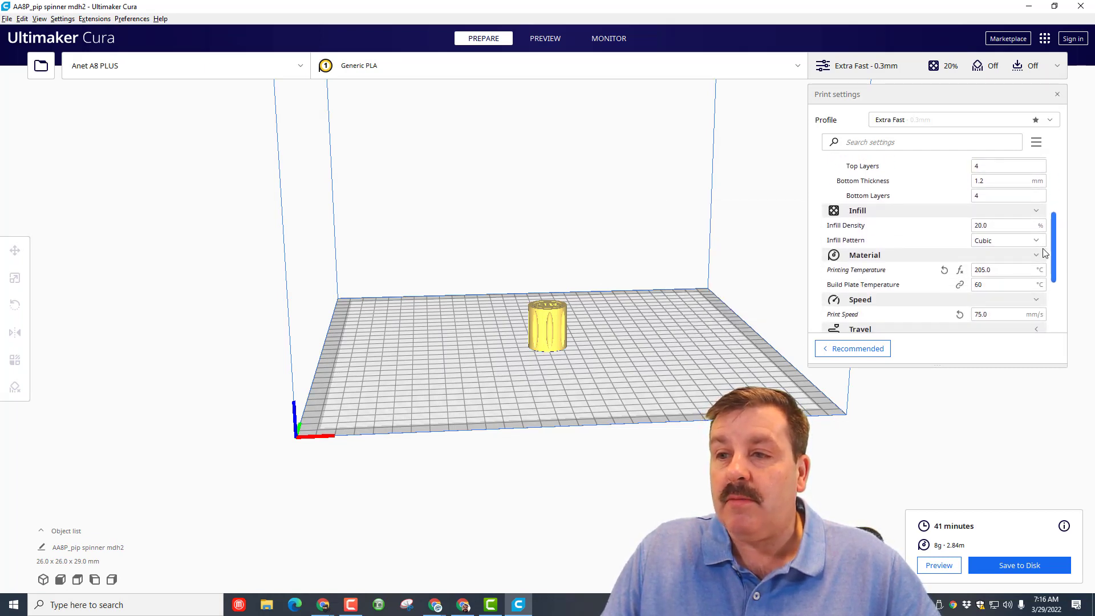
click(1002, 285)
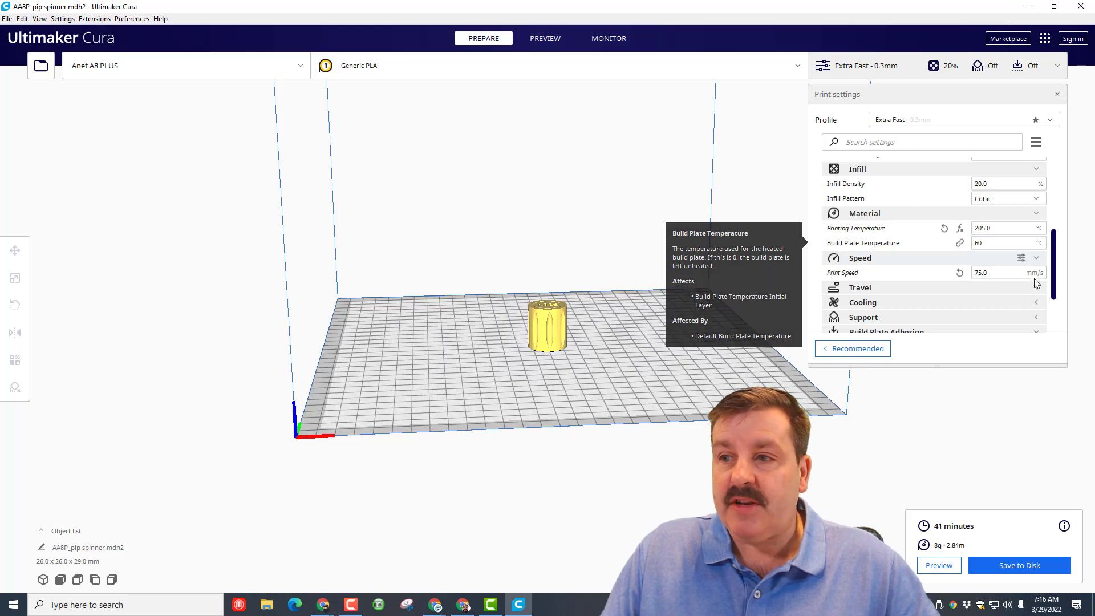
scroll(down, 3)
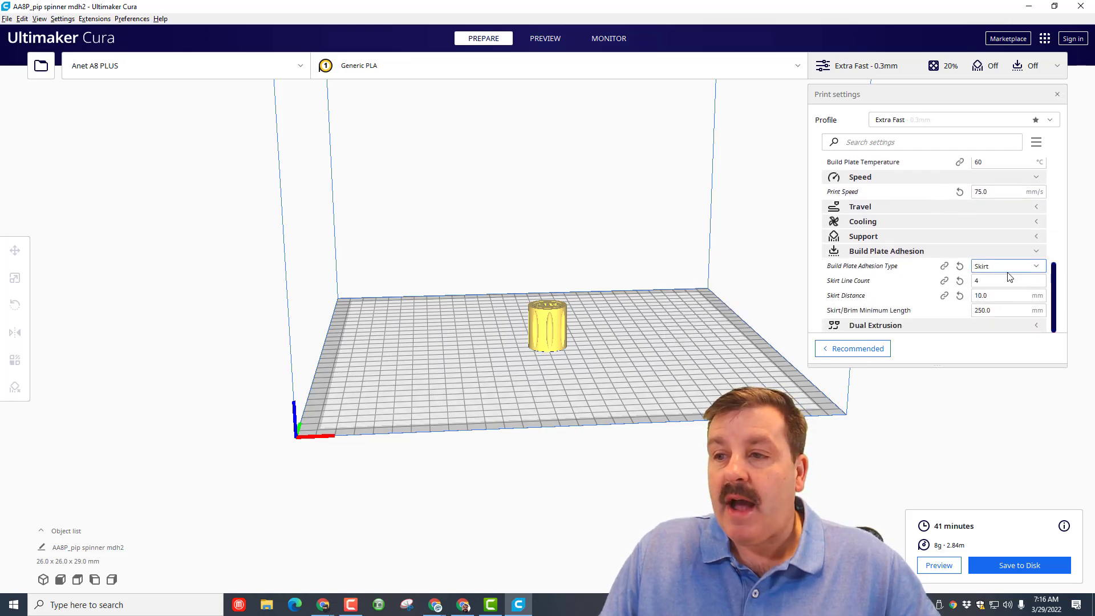
click(545, 39)
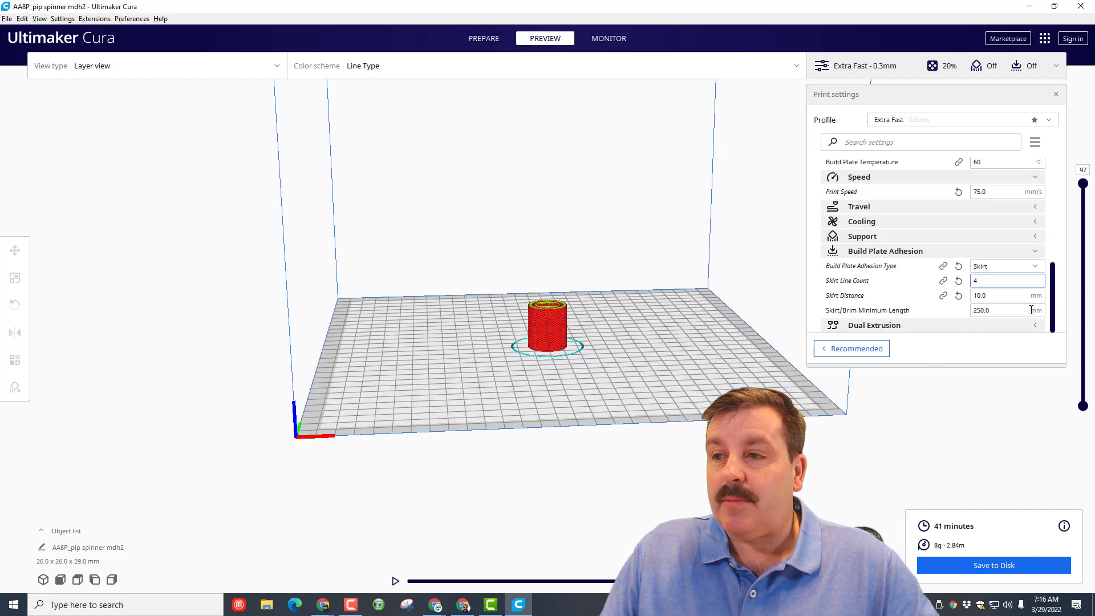
Step the layer slider through layers 60, 35 and 12 and back to all 97 layers, then reopen Print settings.
click(1055, 93)
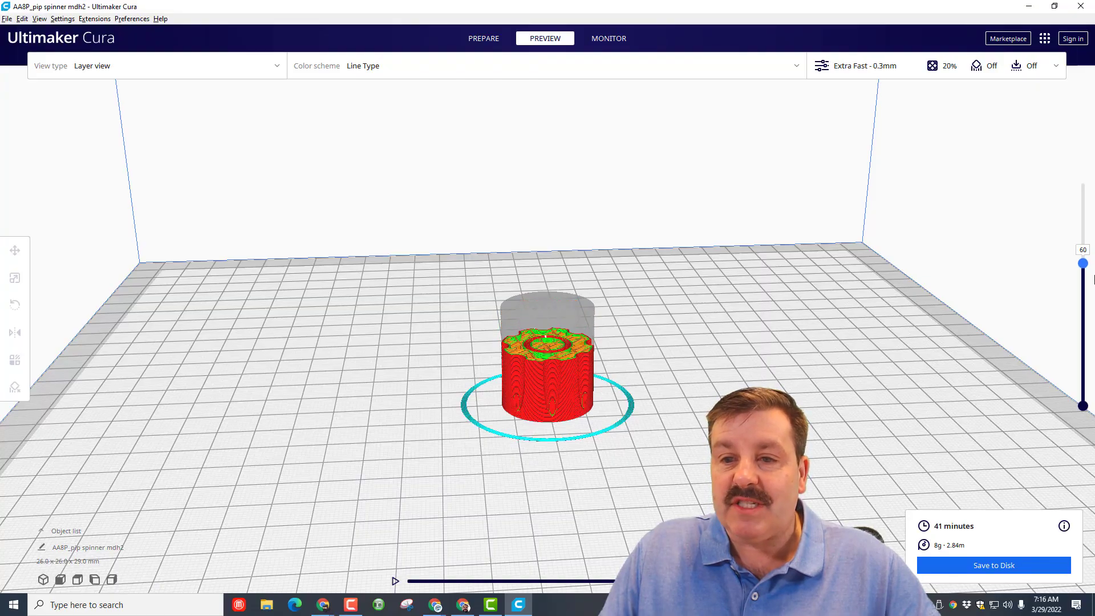
drag(1084, 262, 1084, 317)
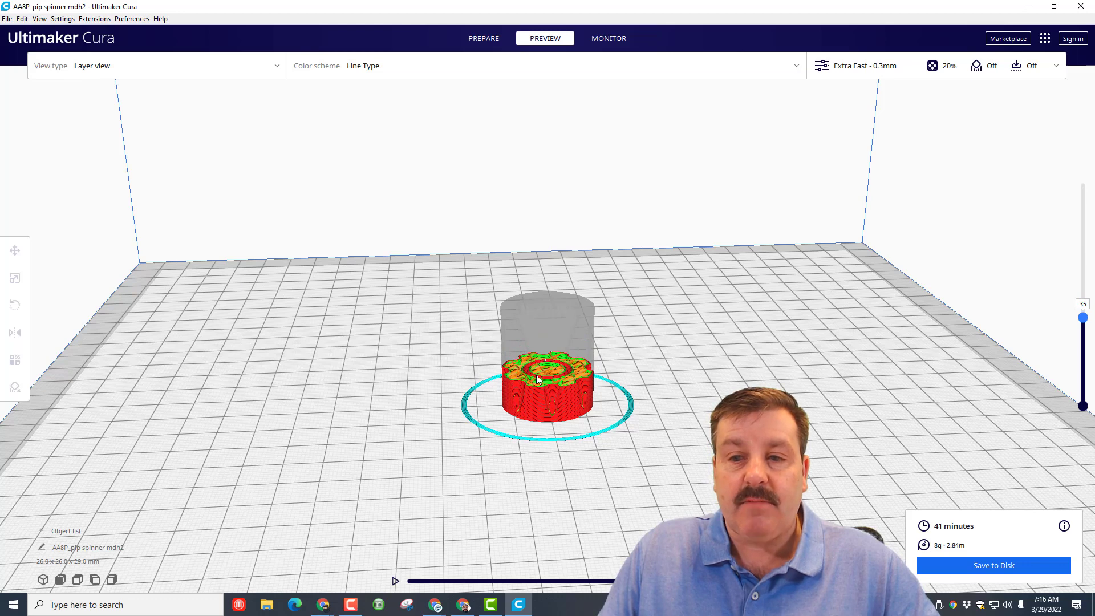
drag(1083, 317, 1083, 366)
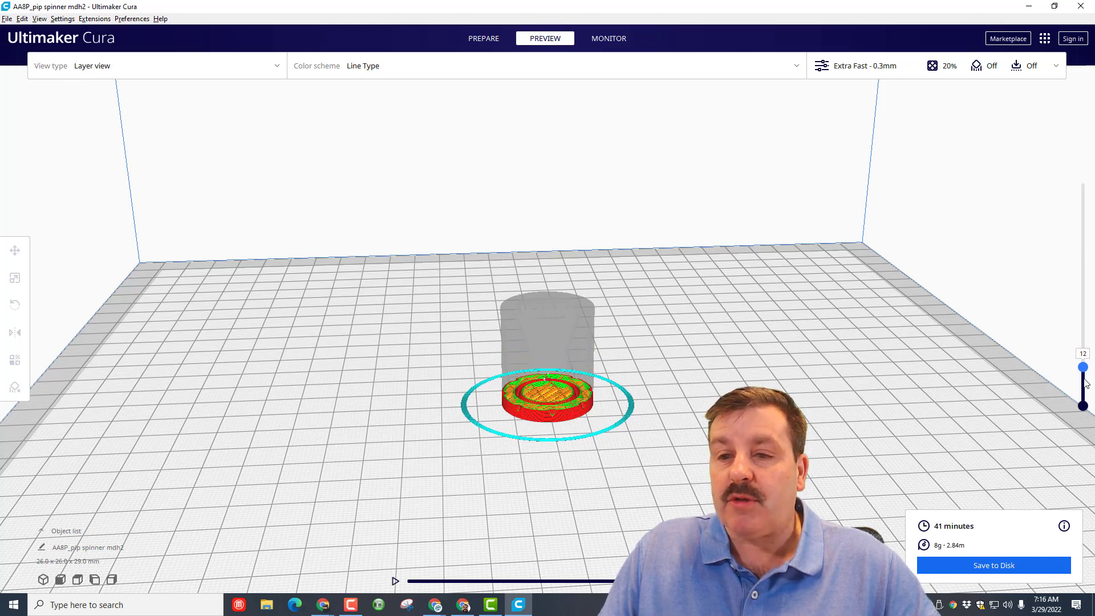
drag(1082, 366, 1082, 185)
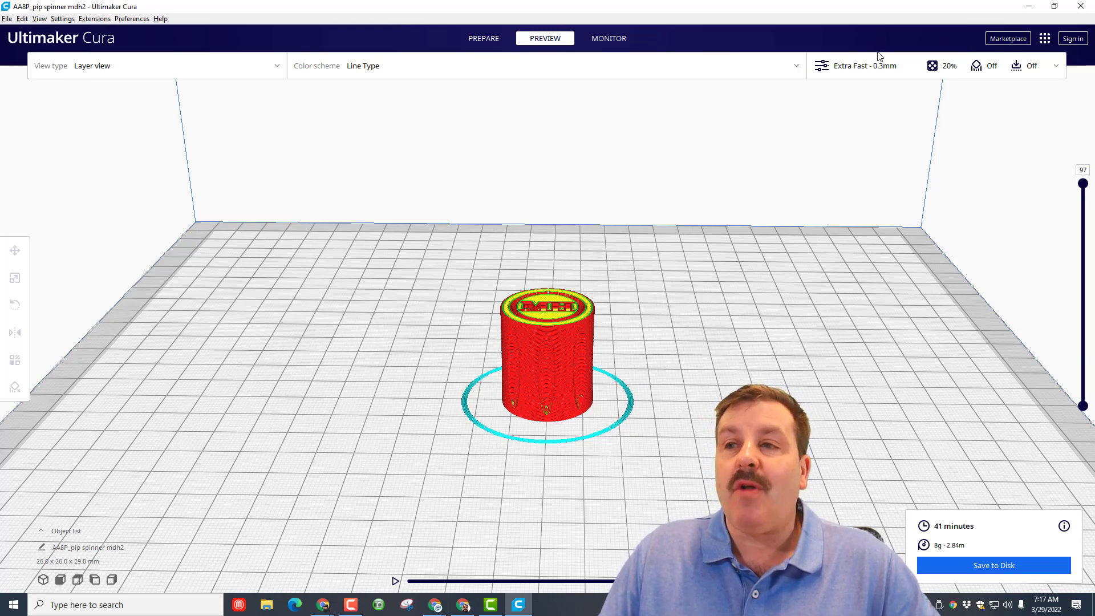
click(864, 65)
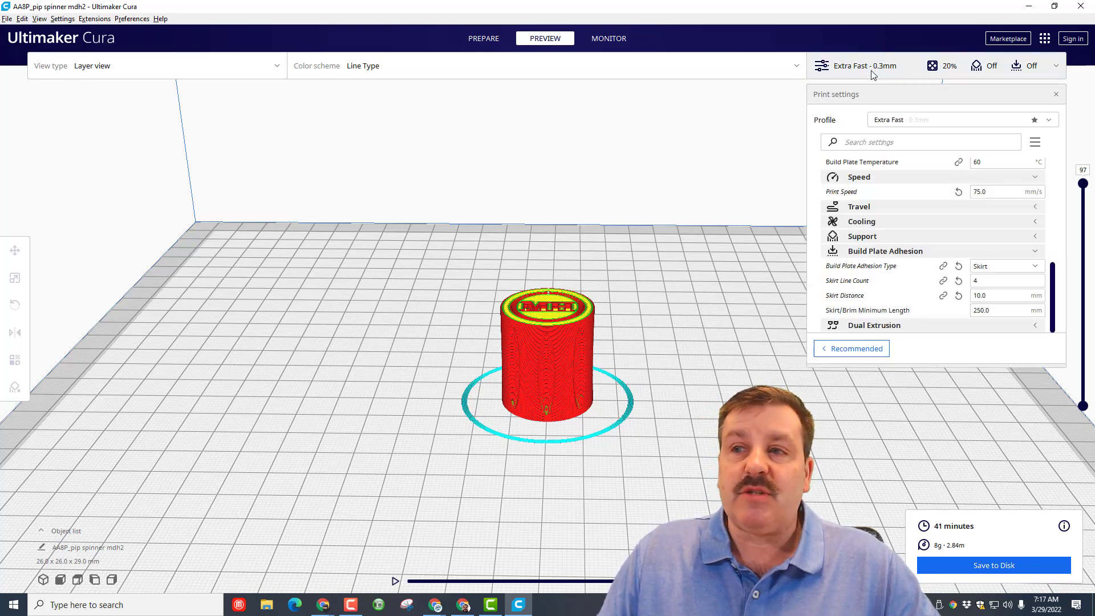
click(942, 141)
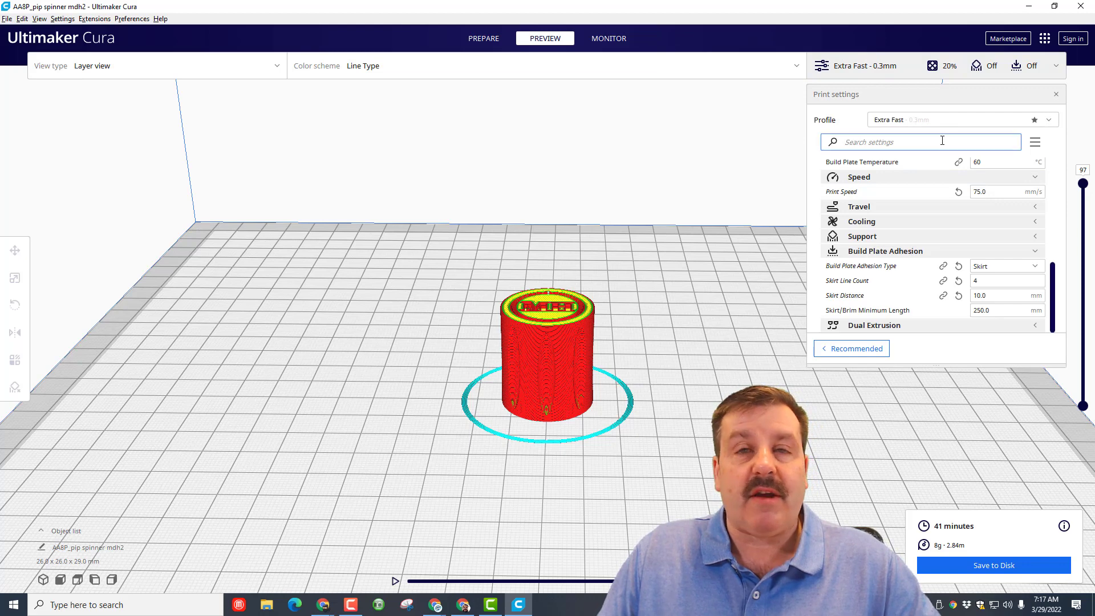